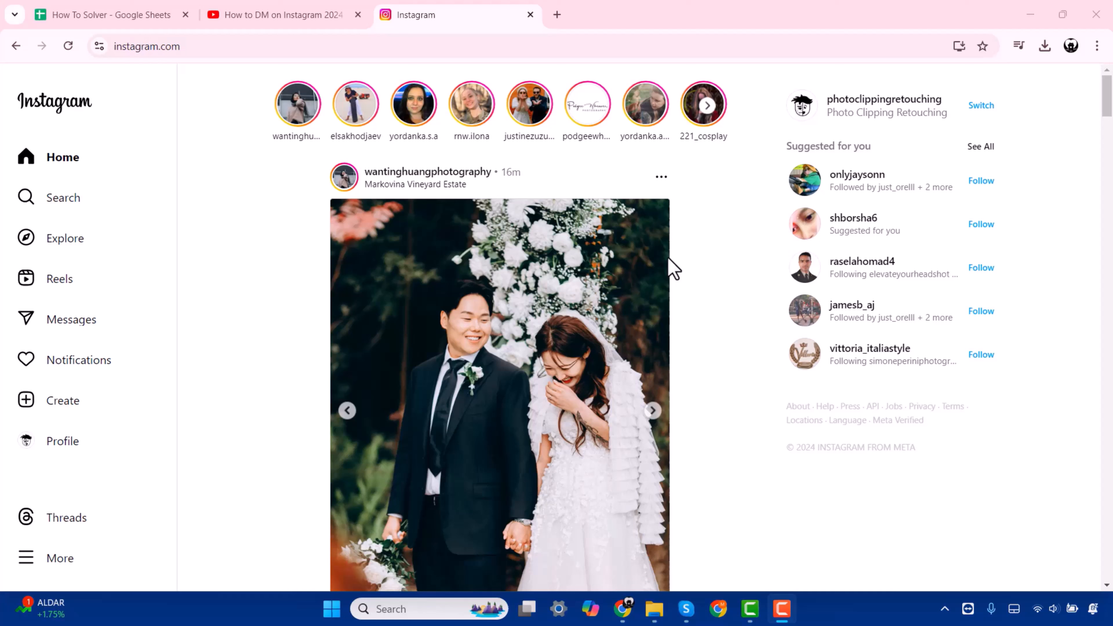
mouse_move(99, 412)
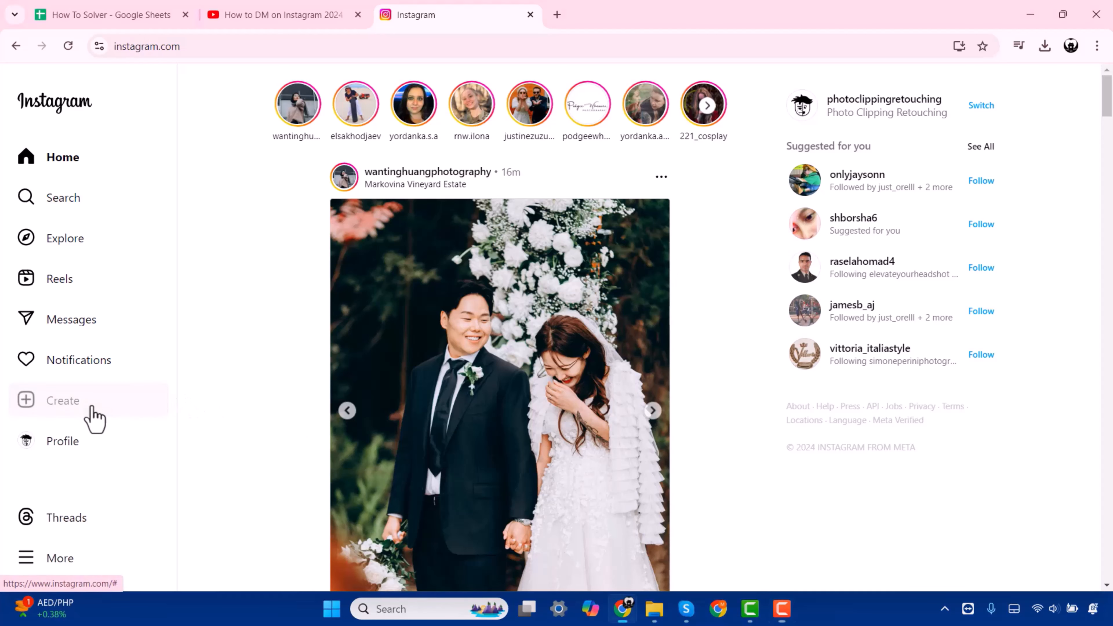
Start a new post from the Create entry in the left sidebar.
left_click(63, 400)
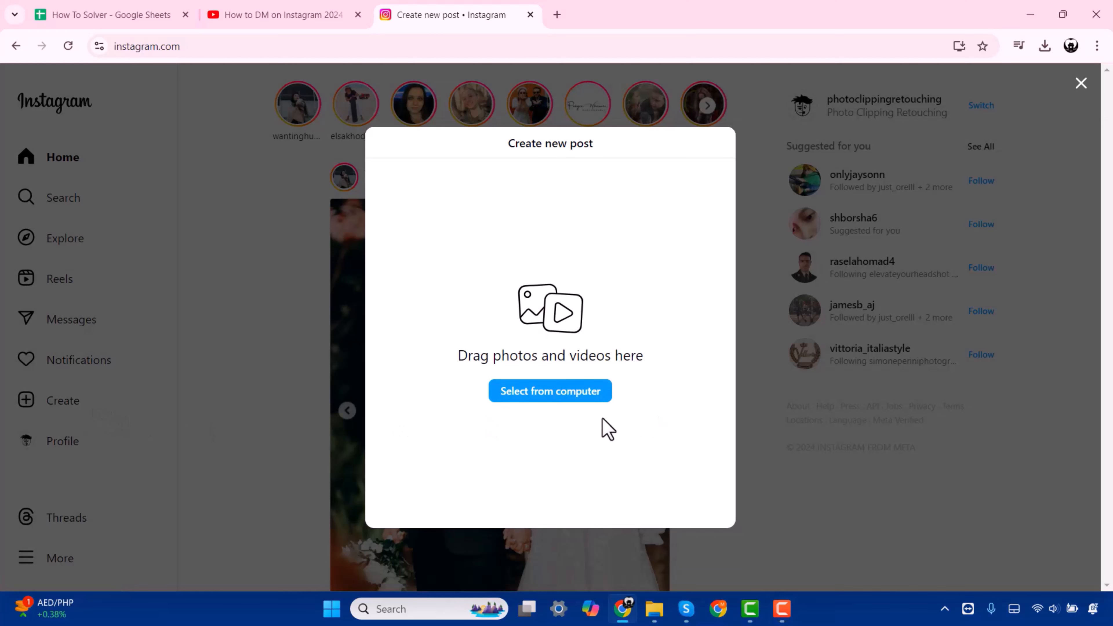
mouse_move(550, 390)
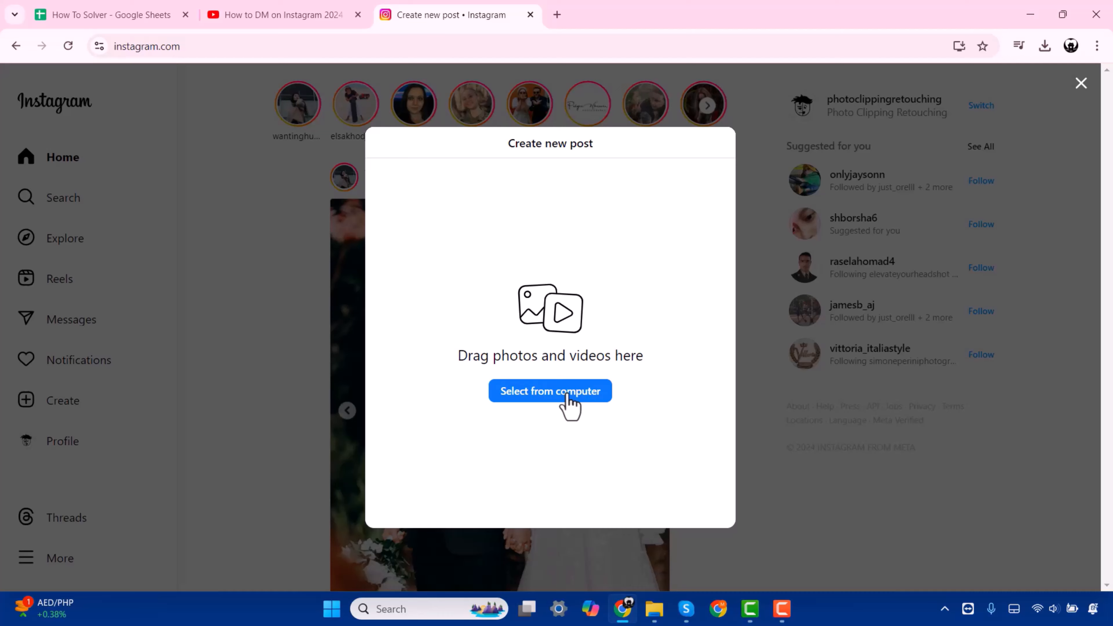
Load the kitten image from Pictures > Saved Pictures as the post's photo.
left_click(550, 390)
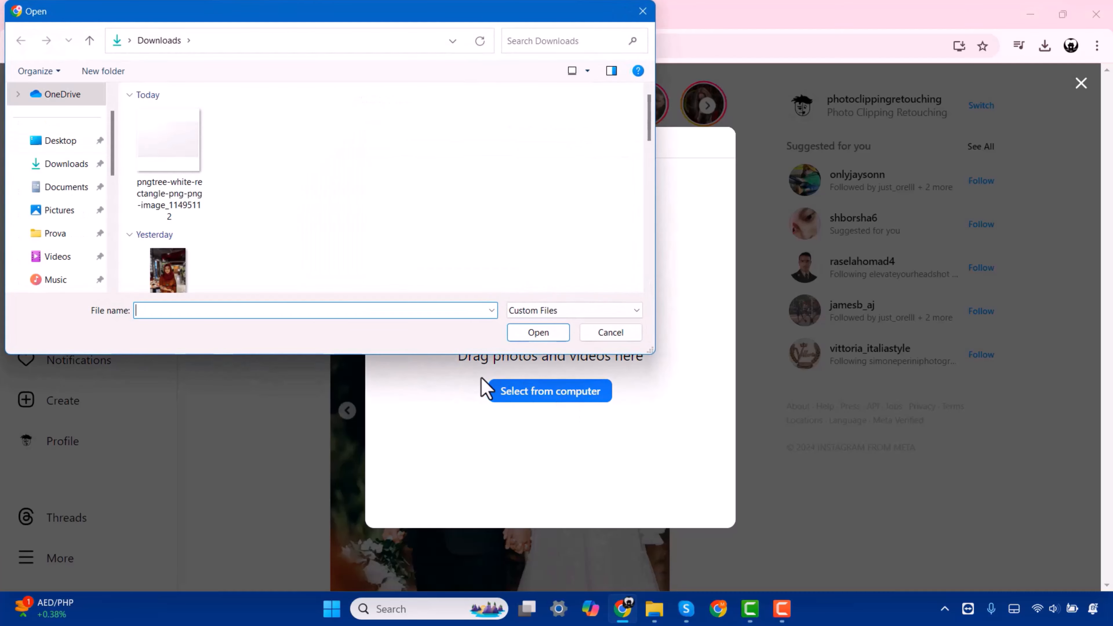
mouse_move(54, 233)
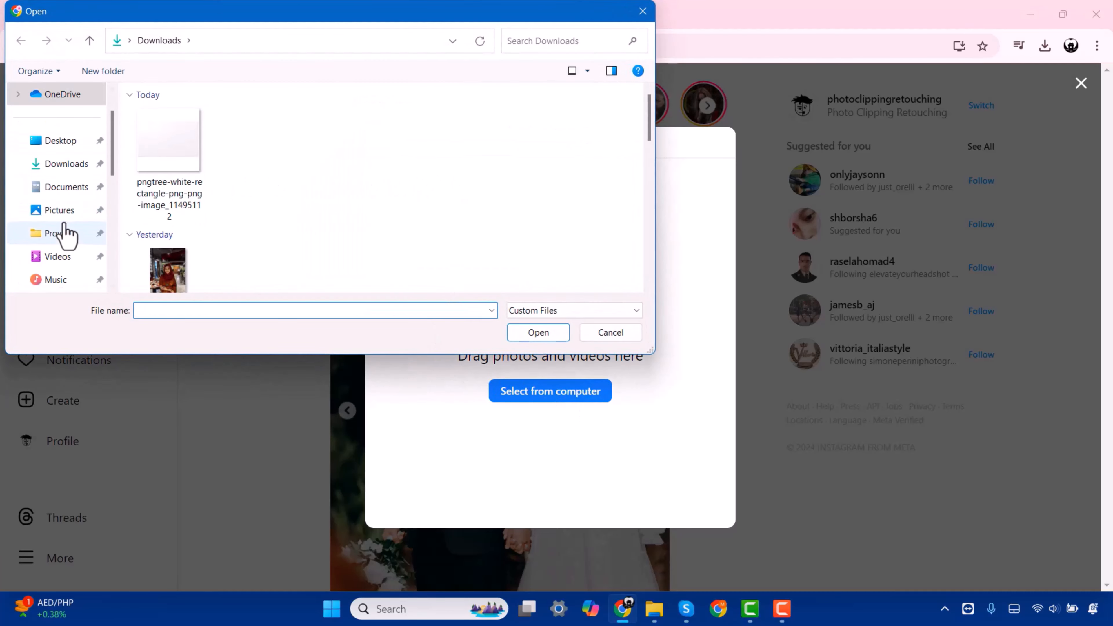
mouse_move(59, 210)
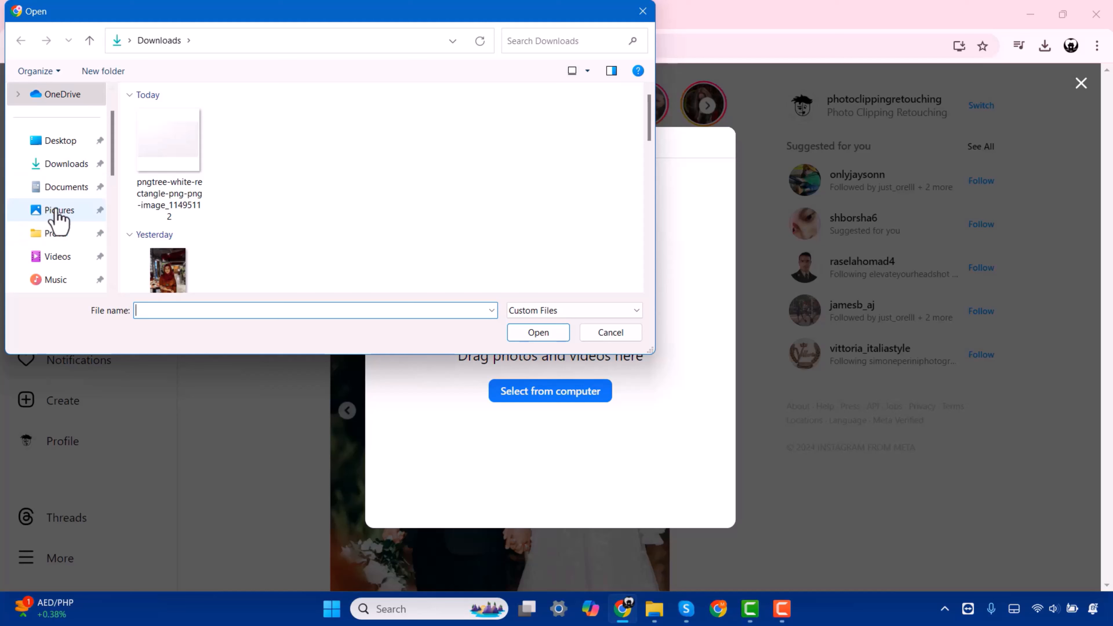
left_click(60, 210)
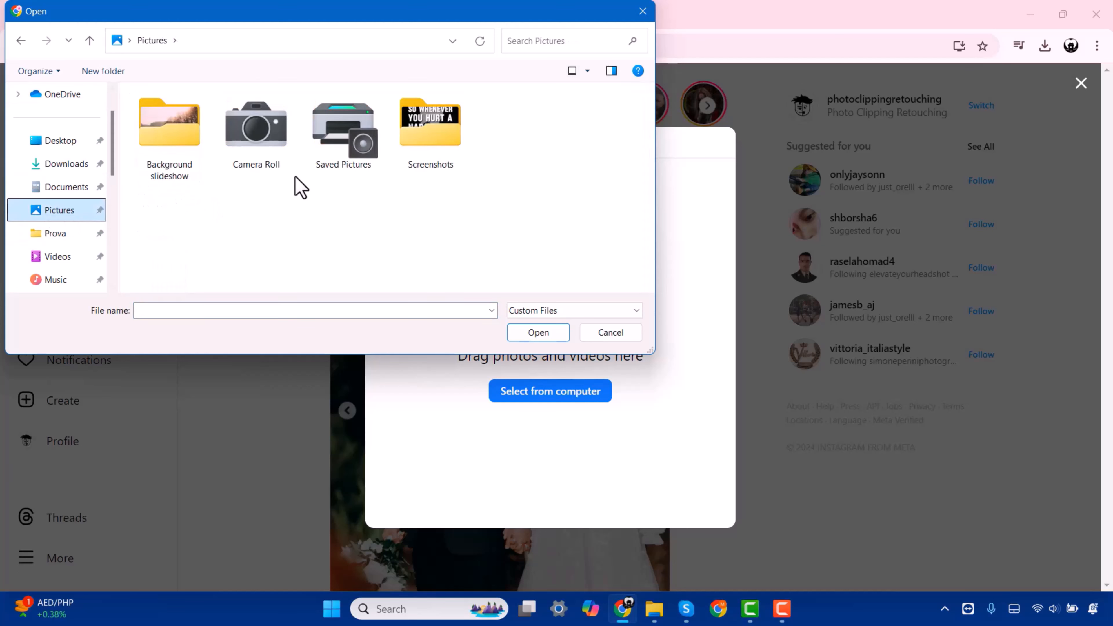
double_click(343, 124)
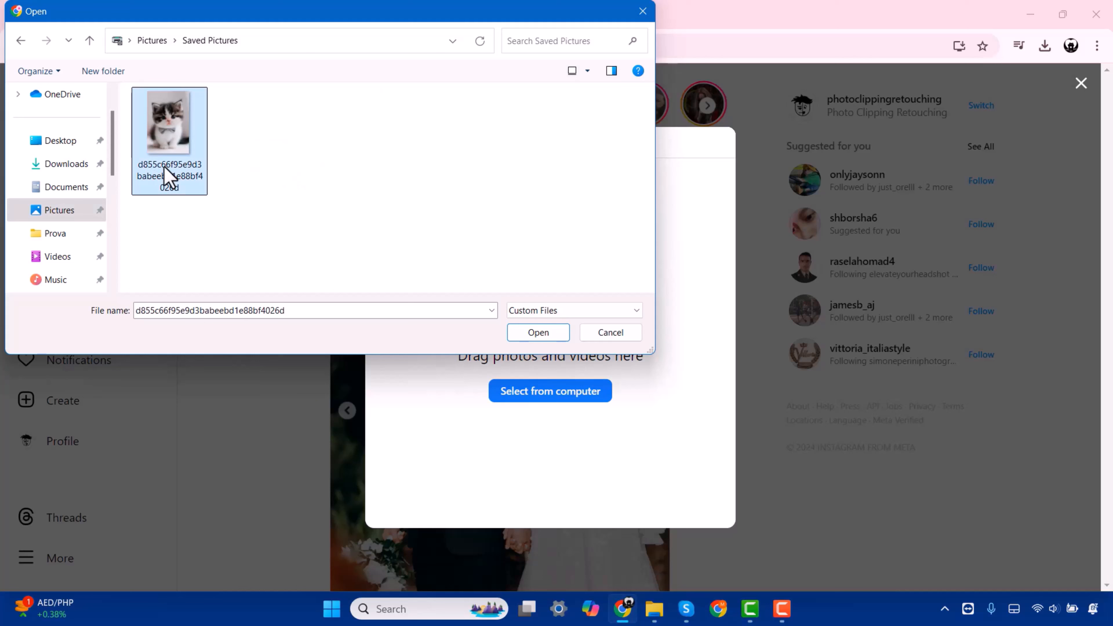
left_click(537, 332)
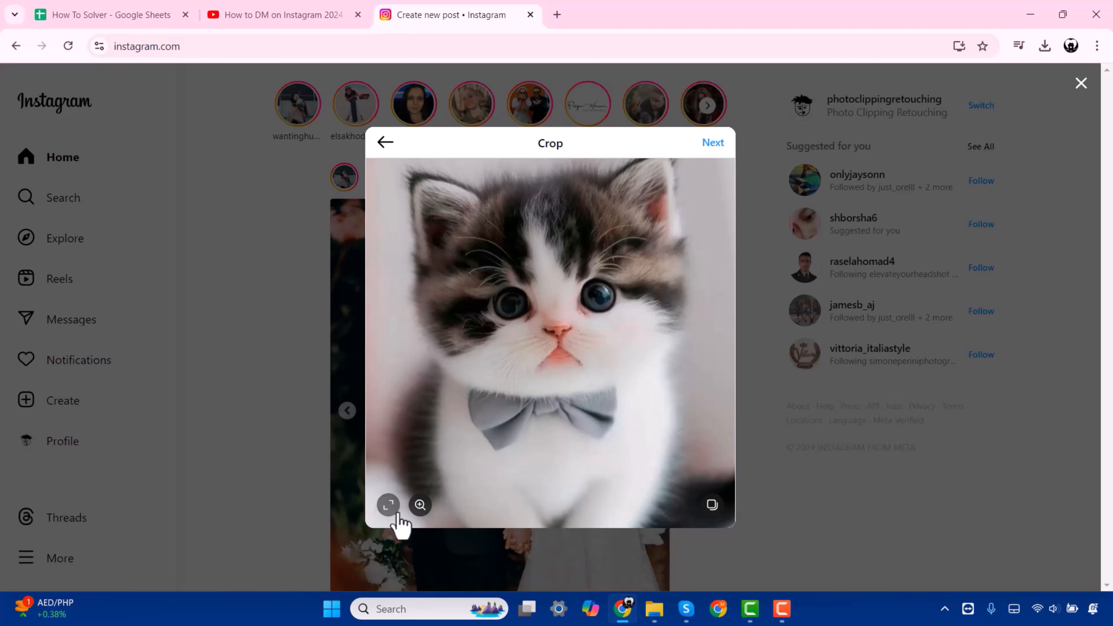
Crop the kitten photo to the portrait ratio and advance to filter editing.
left_click(387, 505)
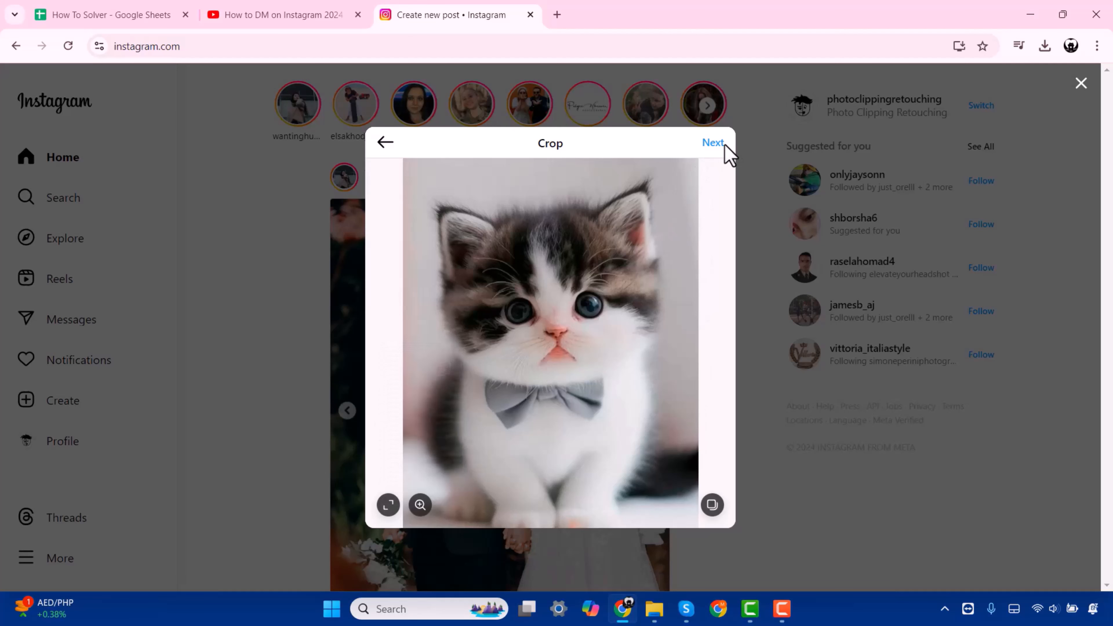
left_click(713, 143)
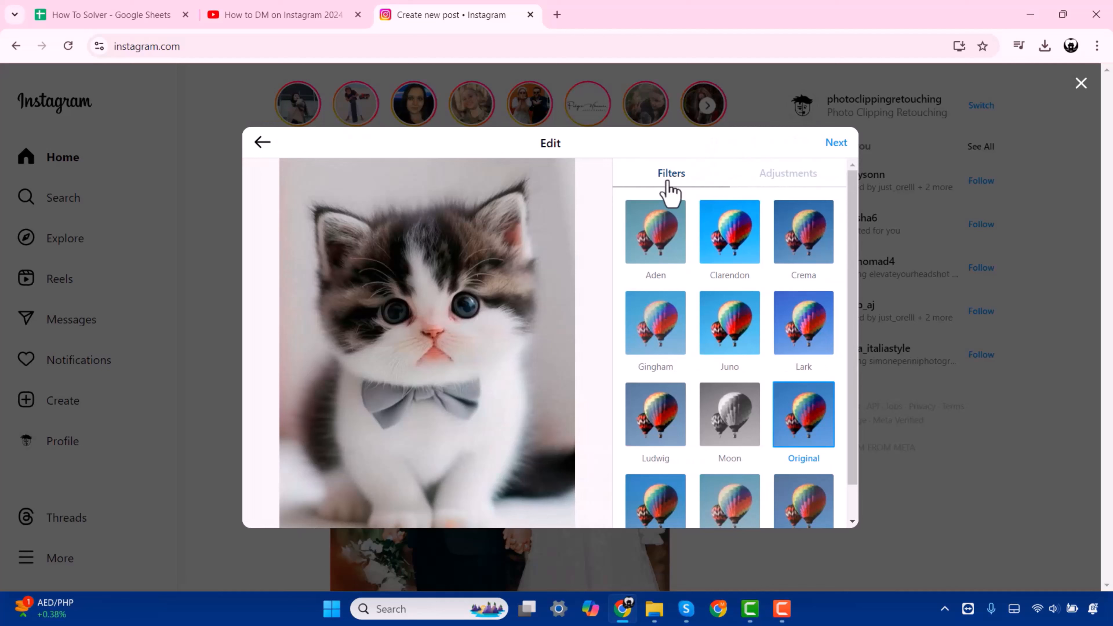
Preview Clarendon, Crema, Juno and Gingham, keep Juno, and advance to the caption step.
left_click(729, 231)
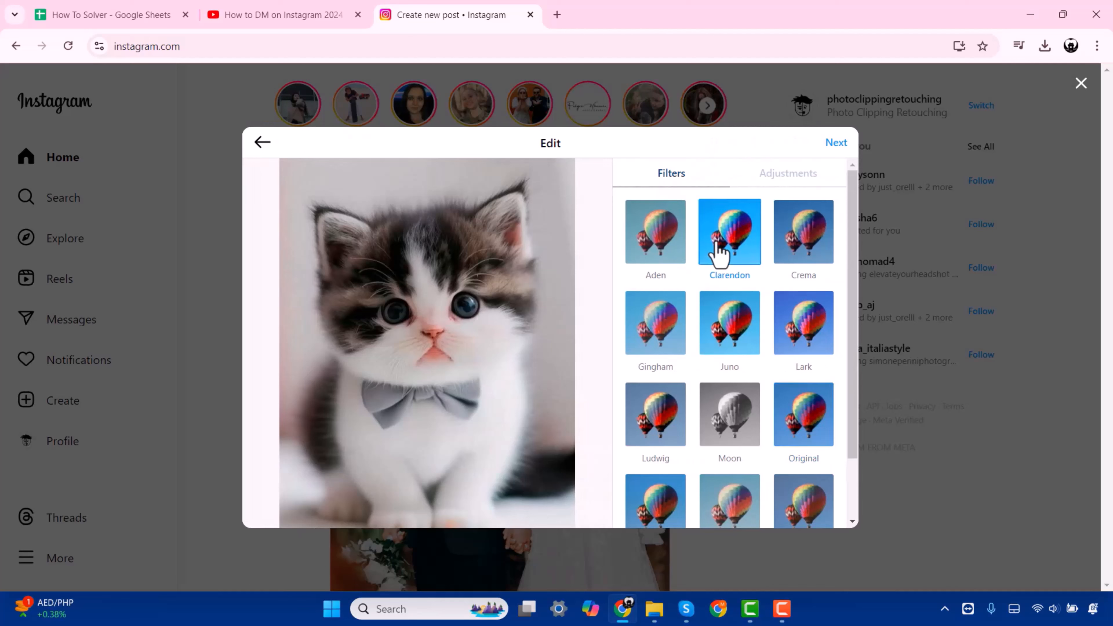
left_click(802, 231)
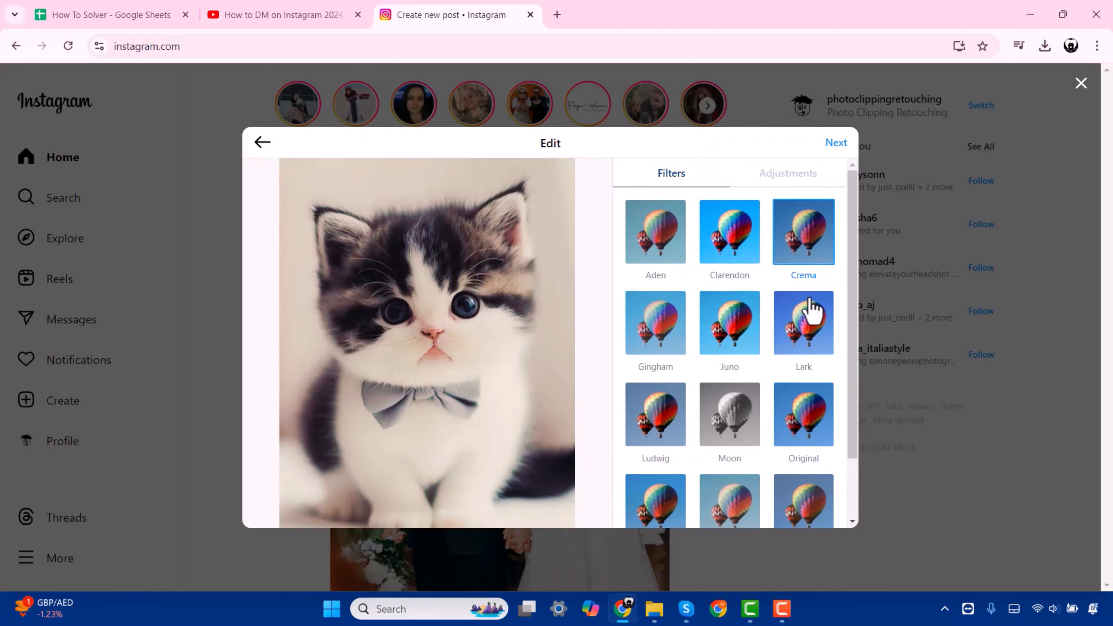
left_click(729, 322)
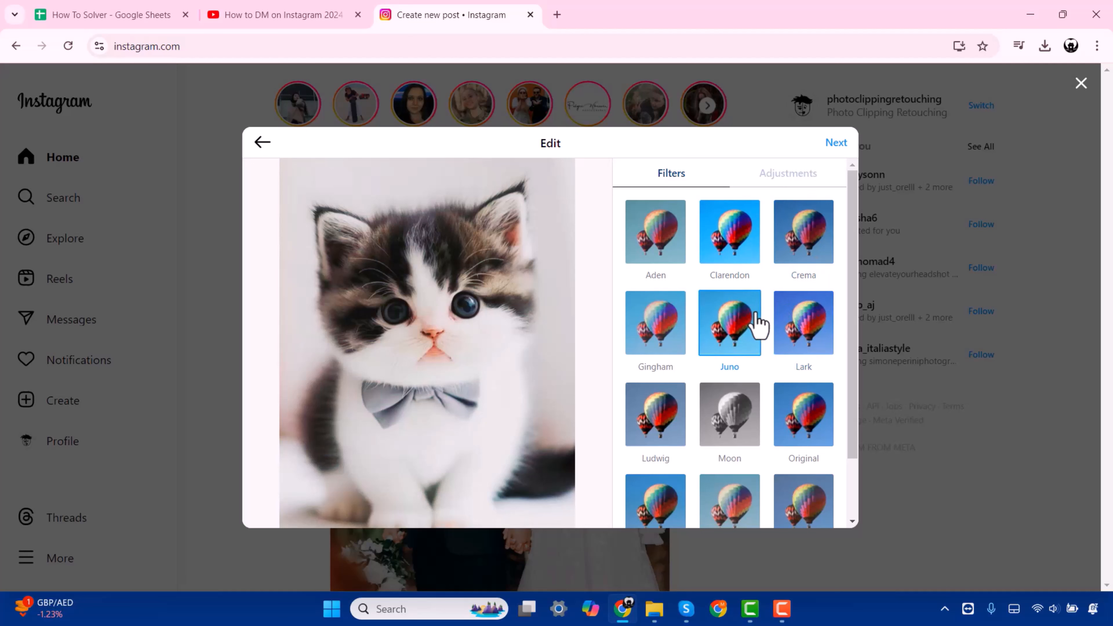
left_click(654, 323)
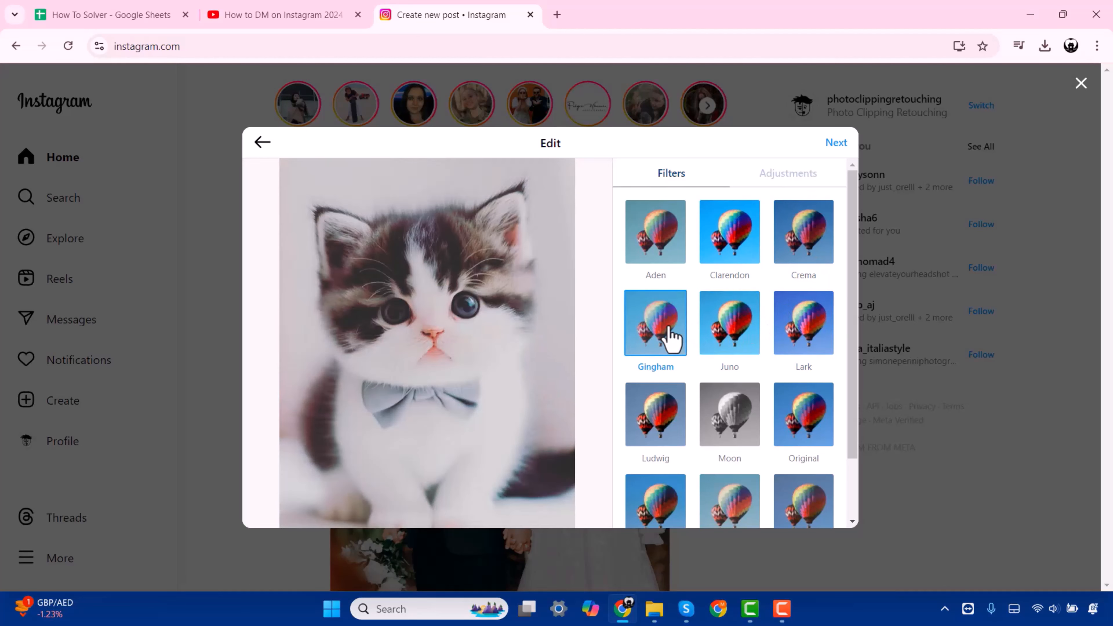
left_click(729, 322)
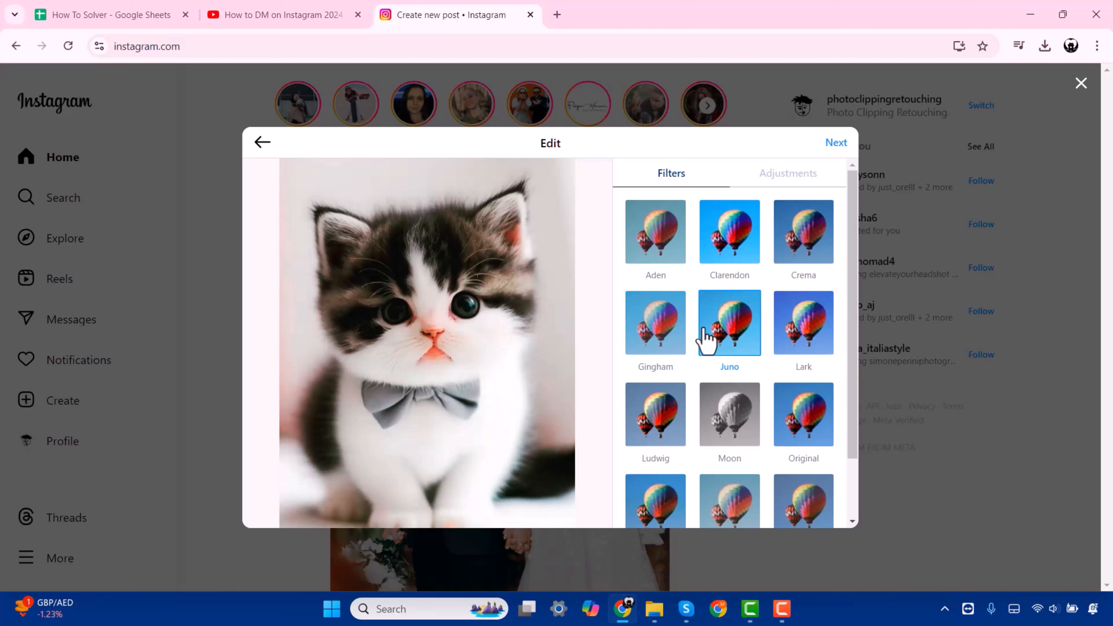
mouse_move(836, 142)
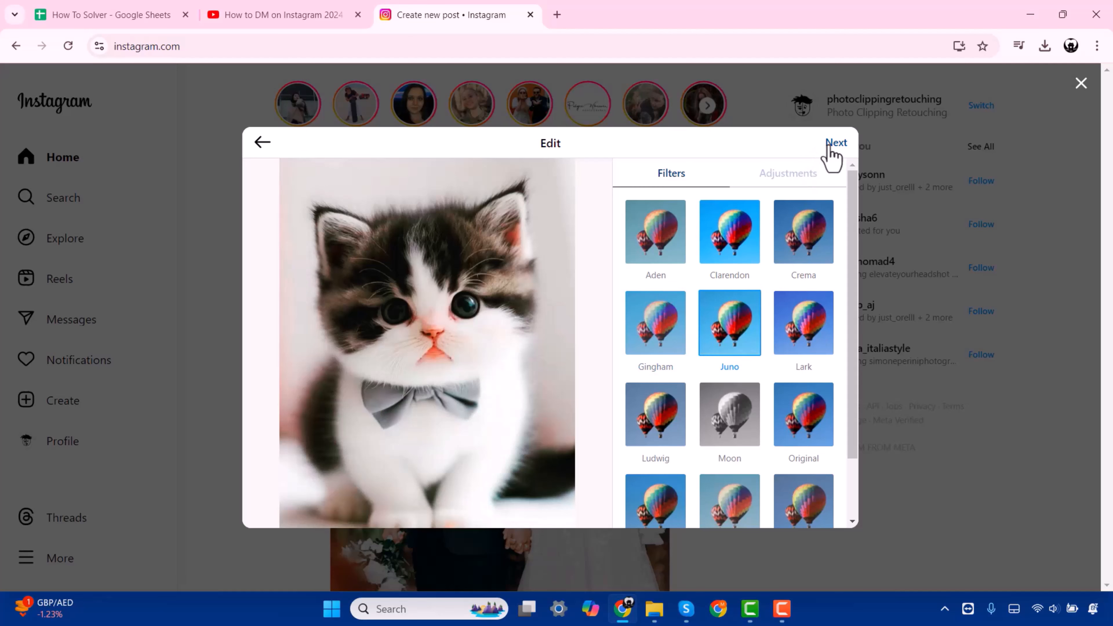
left_click(835, 143)
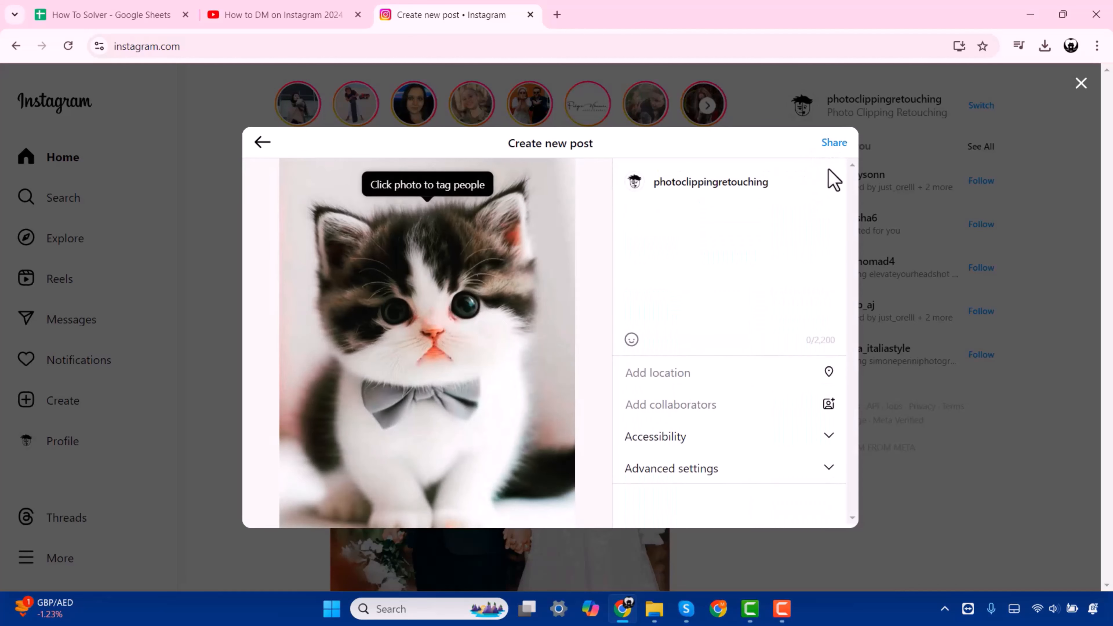
mouse_move(786, 313)
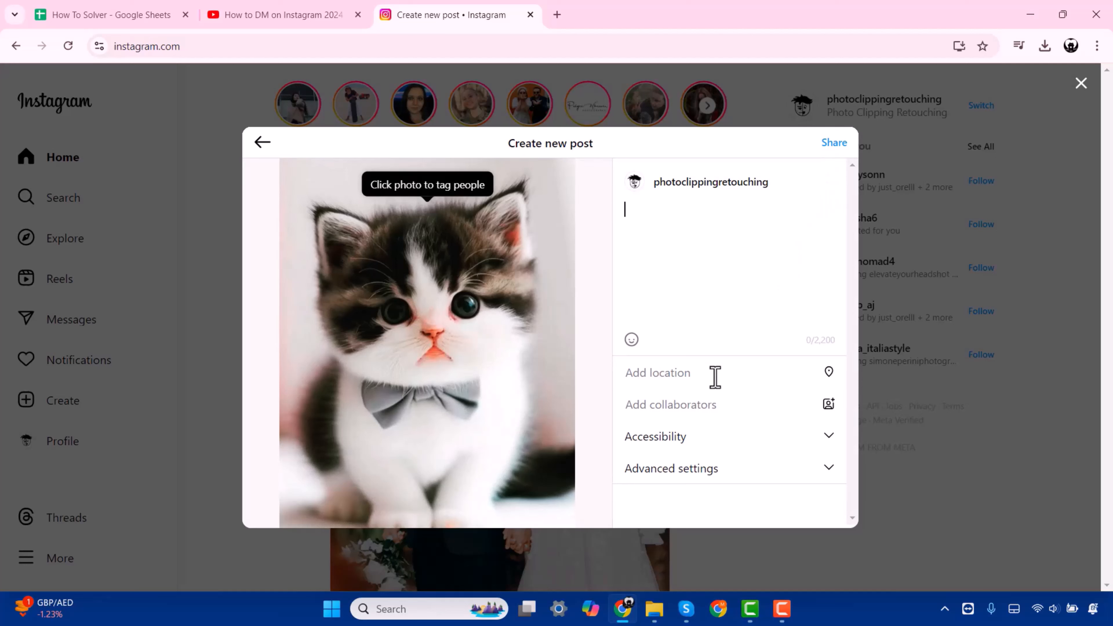
mouse_move(688, 405)
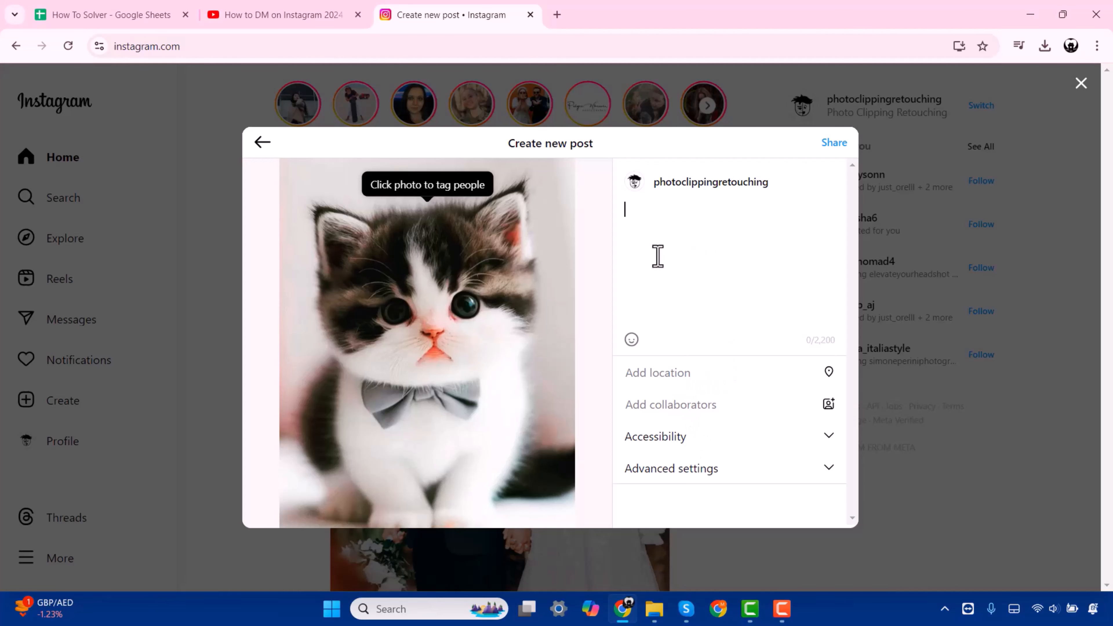
Share the Juno-filtered kitten photo with the caption left empty.
left_click(834, 143)
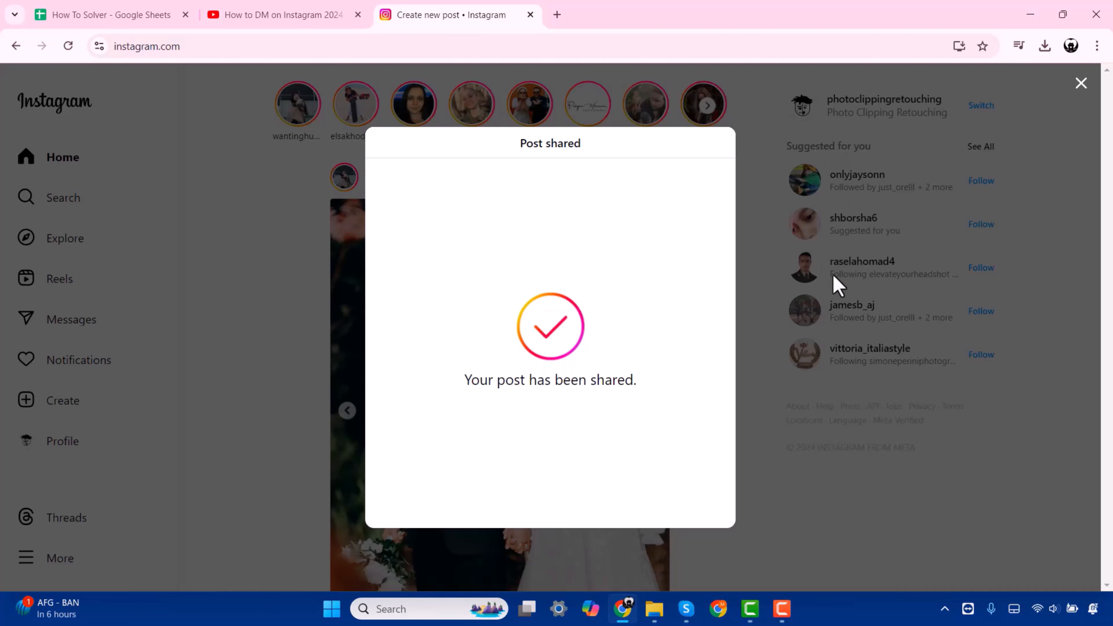
mouse_move(549, 424)
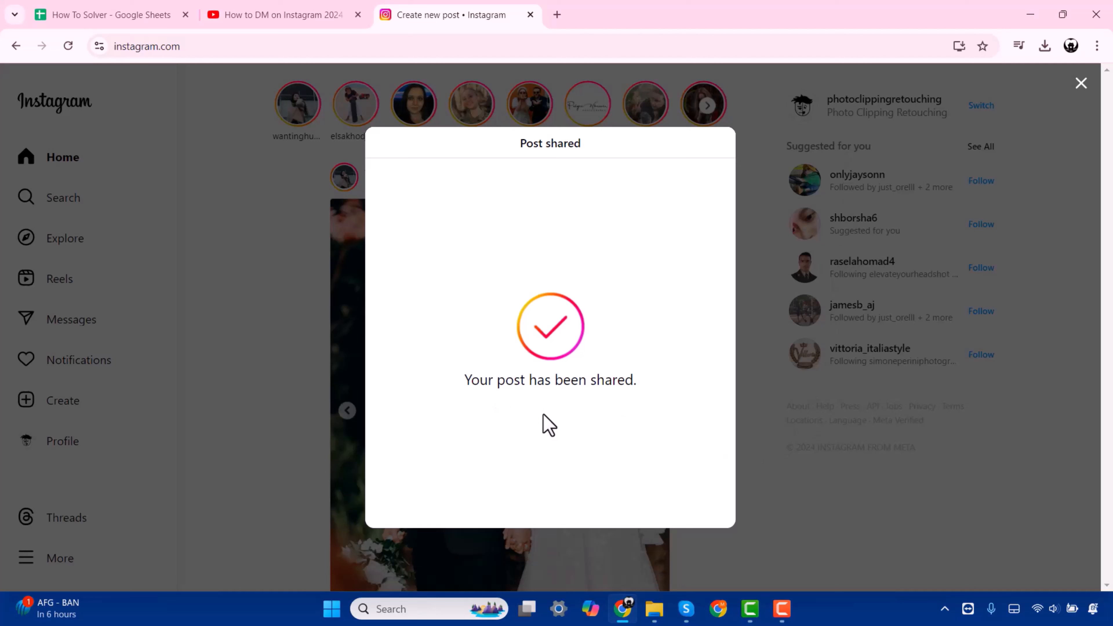
mouse_move(670, 388)
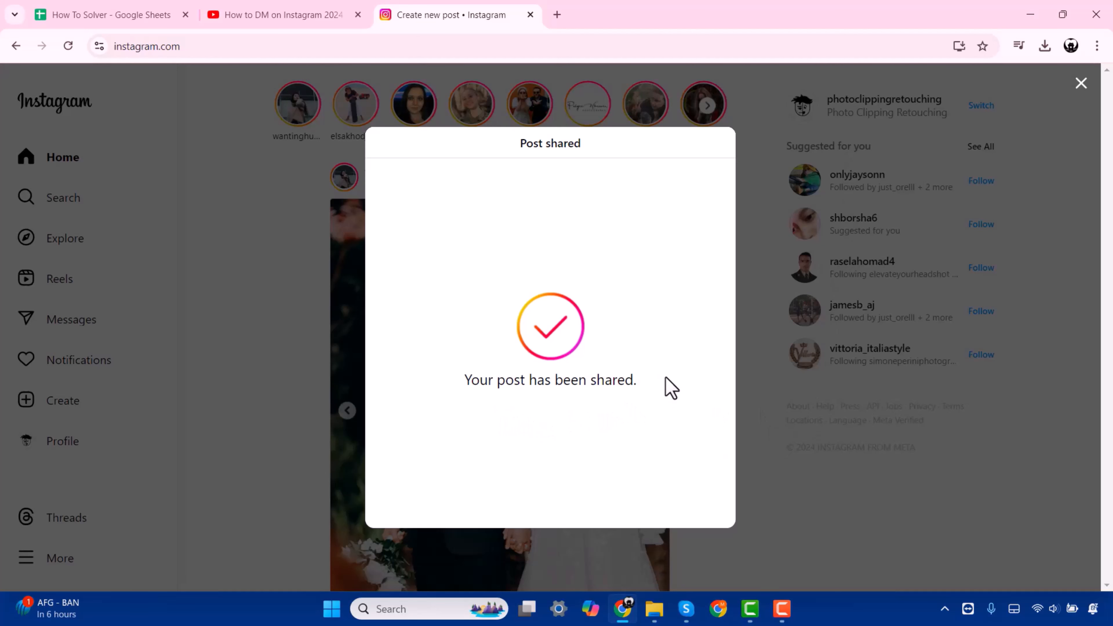
mouse_move(583, 325)
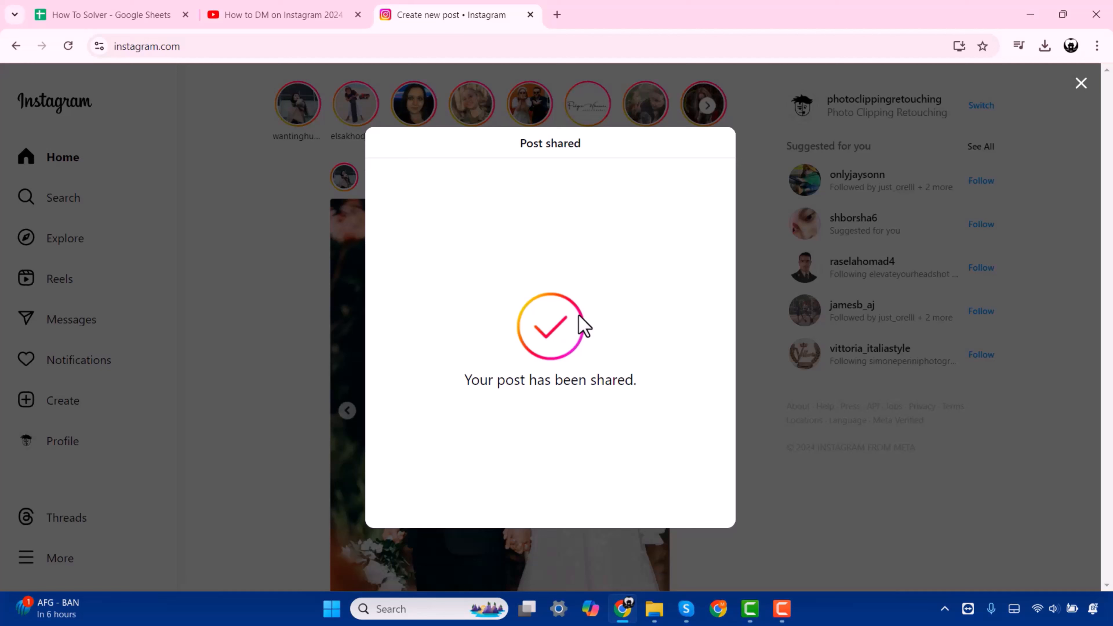
mouse_move(368, 540)
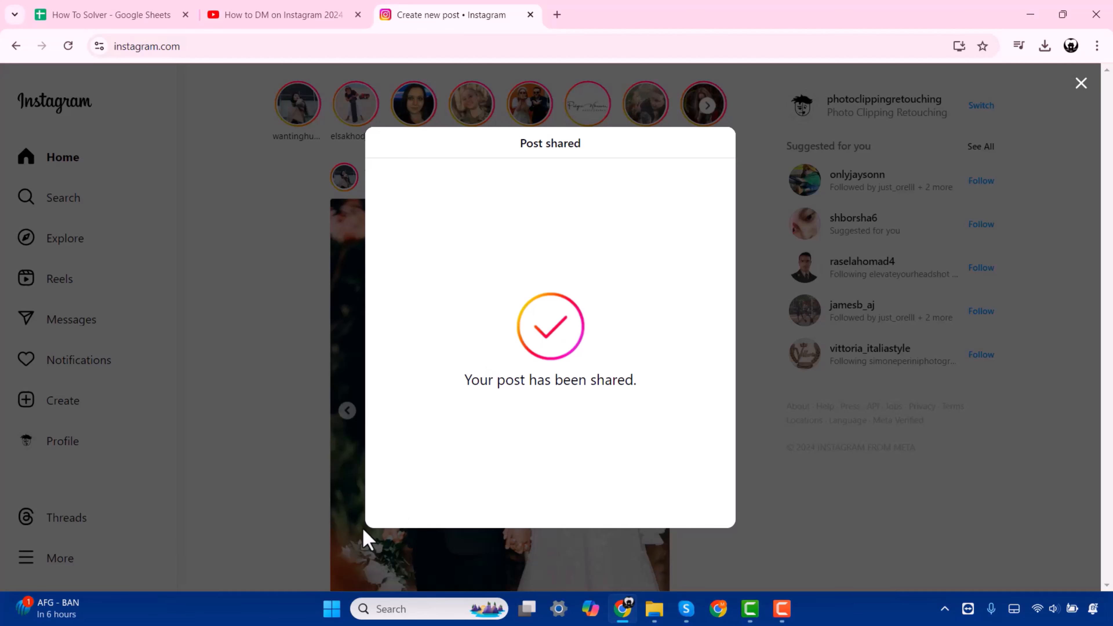
Dismiss the 'Your post has been shared' confirmation to return to the home feed.
left_click(1081, 83)
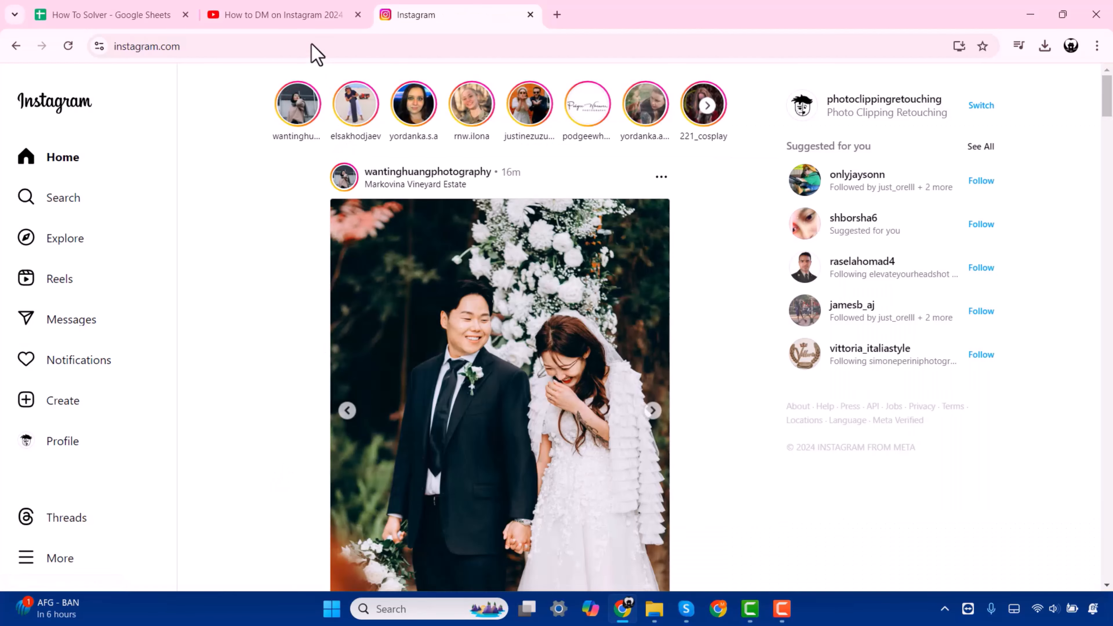